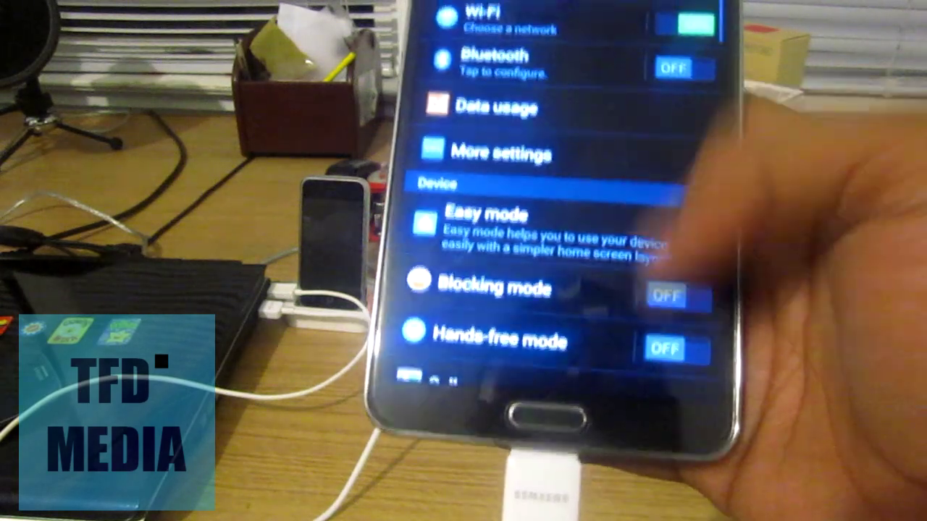
{"action": "scroll", "scroll_direction": "down", "scroll_amount": 3}
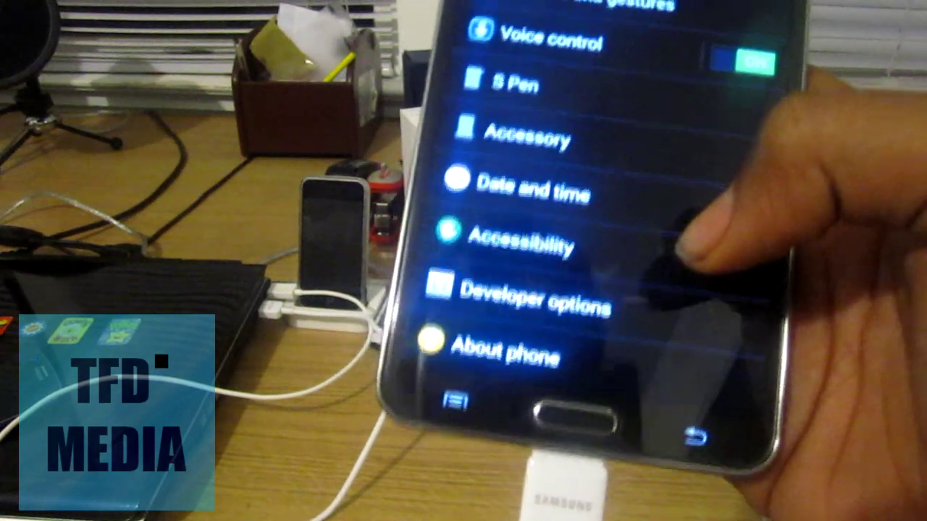